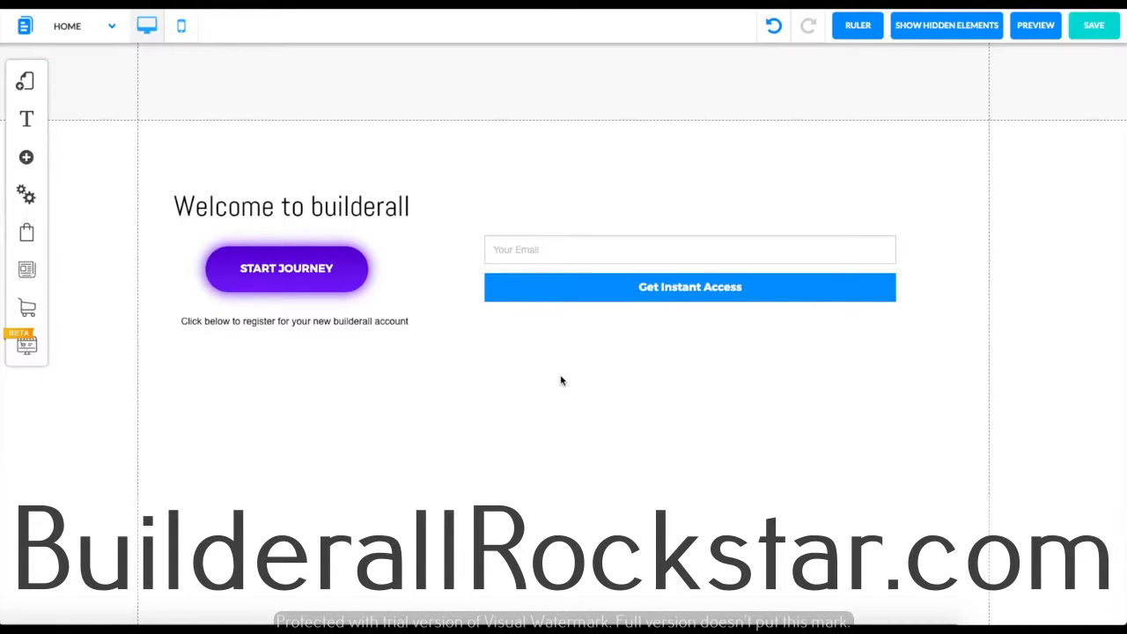
mouse_move(549, 364)
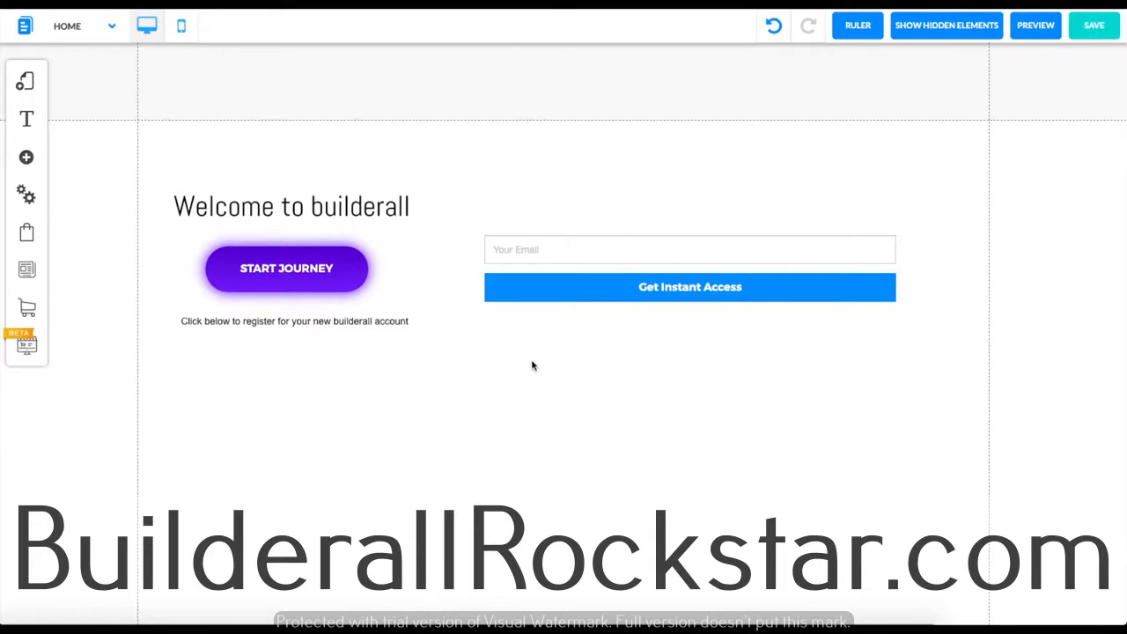
mouse_move(46, 158)
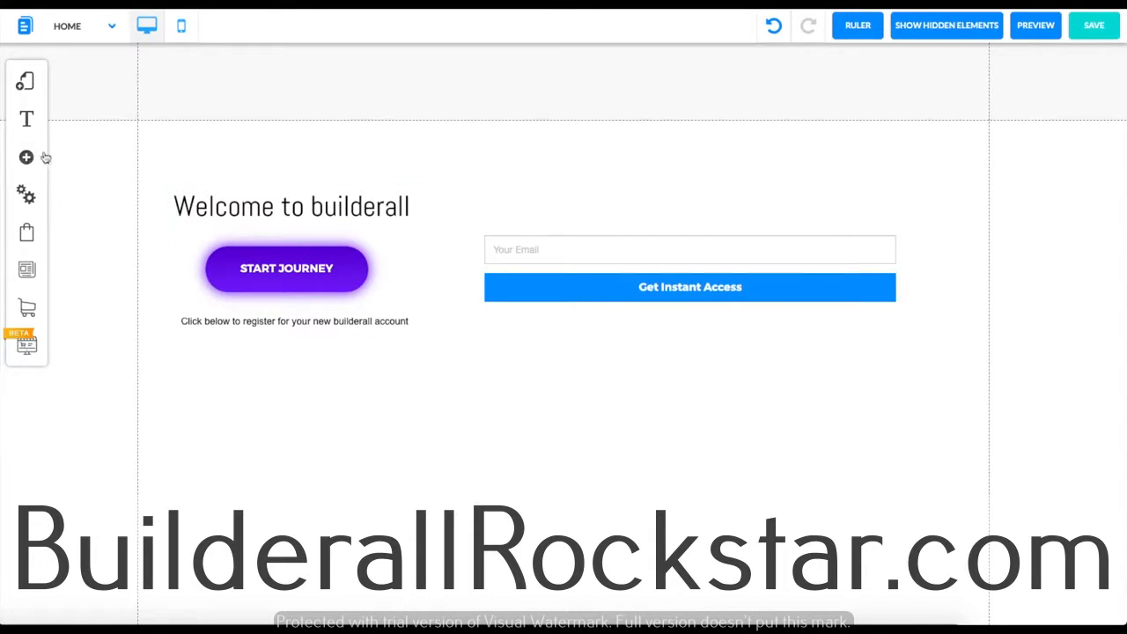
- Drag an Add HTML element from the Apps list onto the page below the signup form
left_click(25, 159)
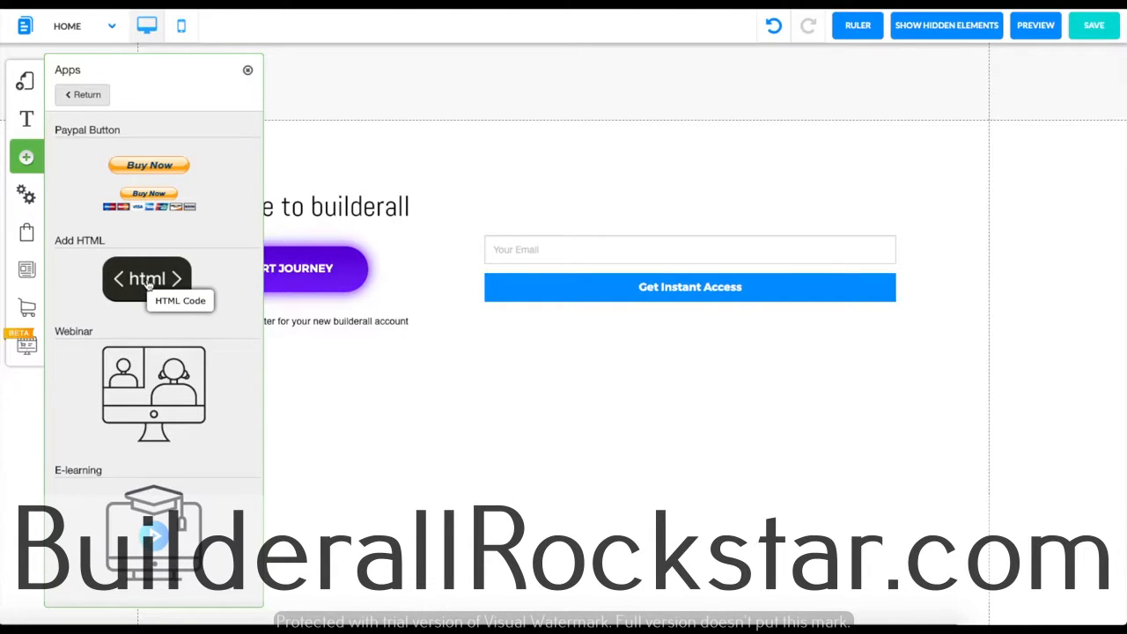
left_click_drag(148, 278, 563, 282)
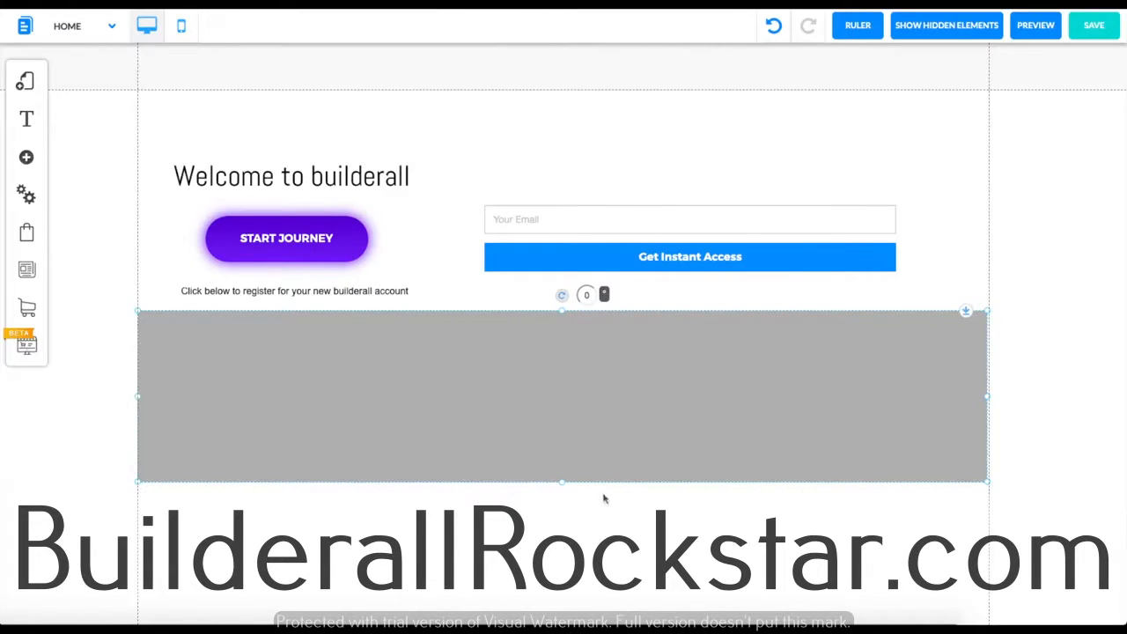
scroll("down", 3)
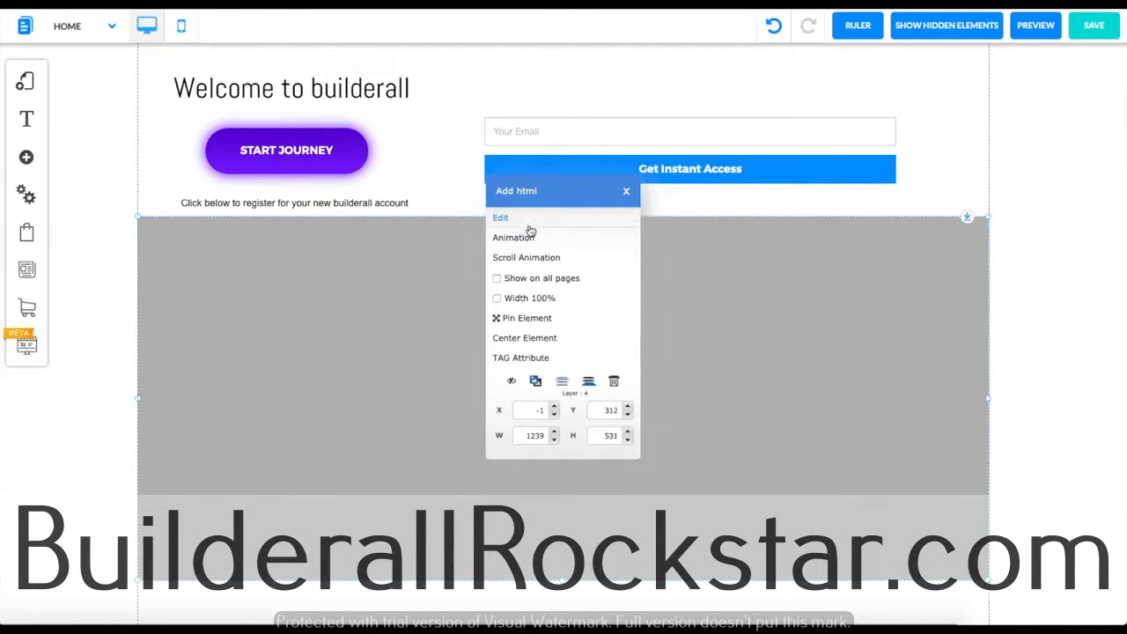
- Edit the new HTML block, briefly trying the Link embed type before returning to raw HTML
left_click(500, 218)
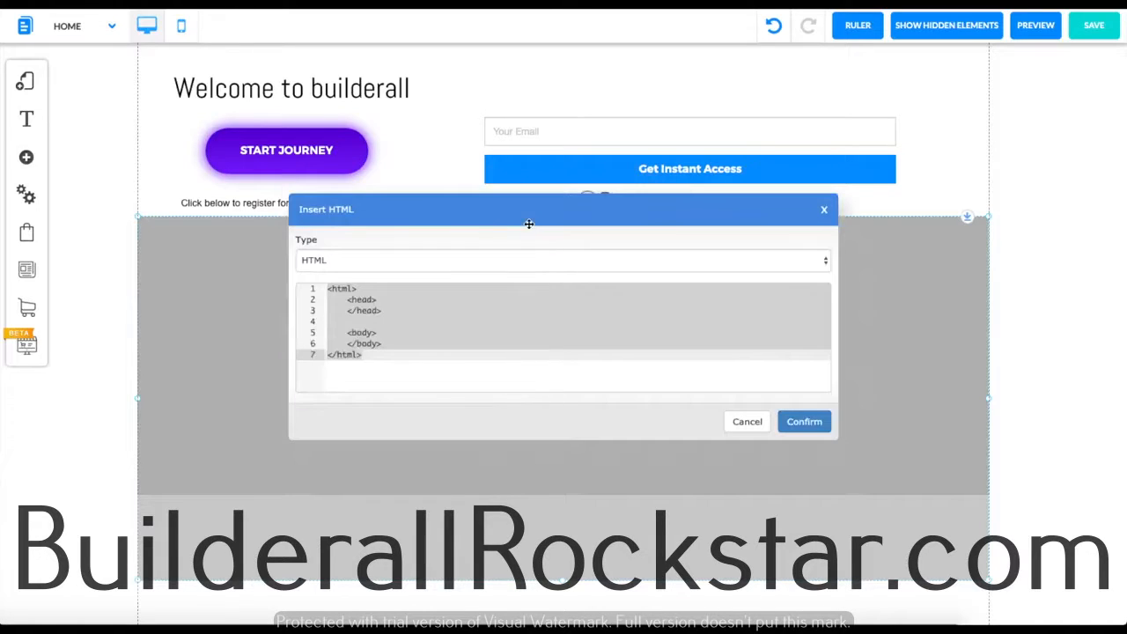
mouse_move(347, 239)
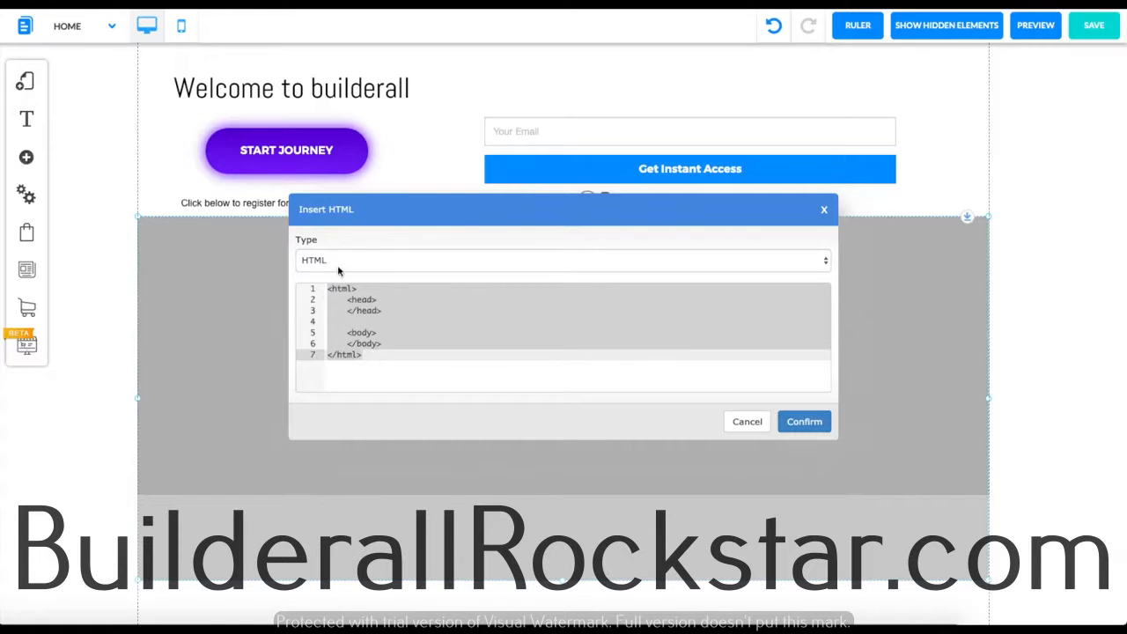
left_click(394, 341)
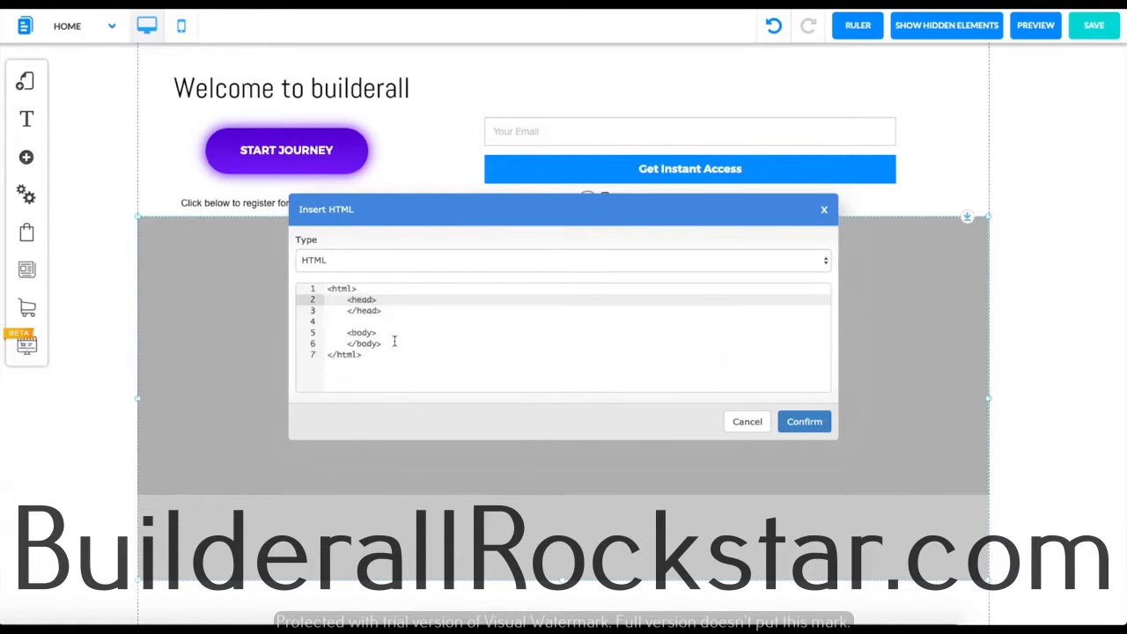
left_click(561, 260)
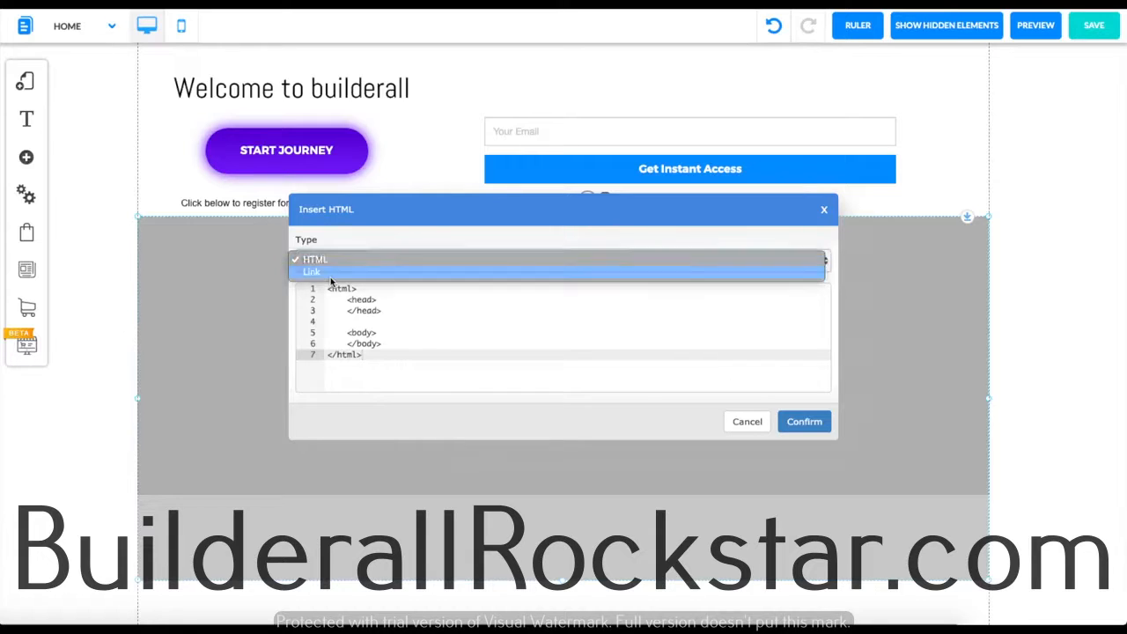
left_click(312, 272)
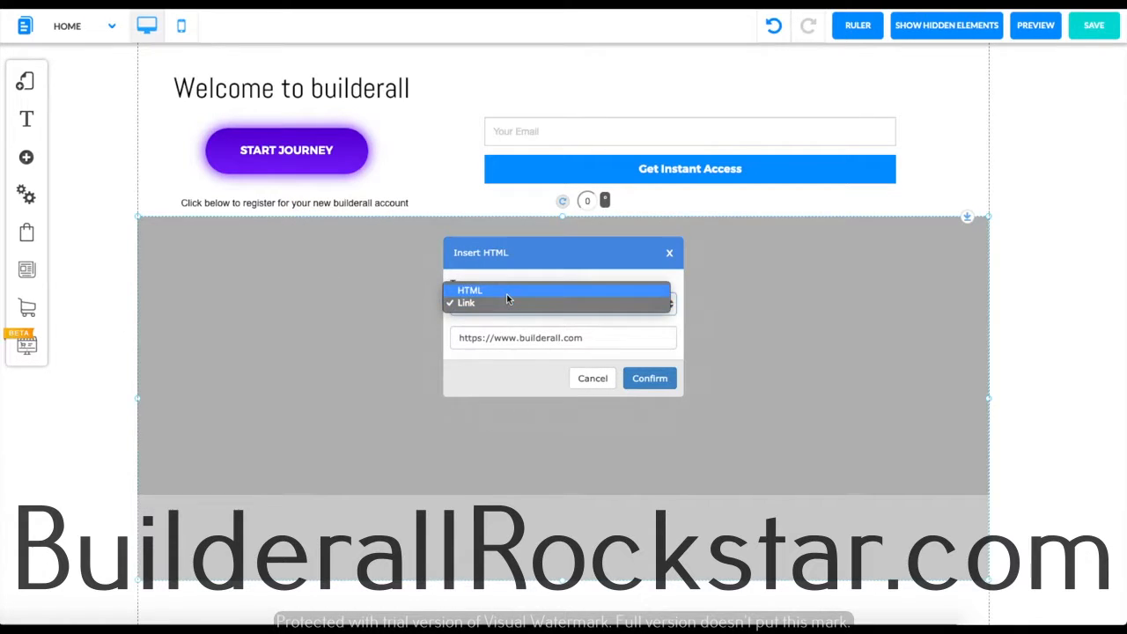
left_click(468, 290)
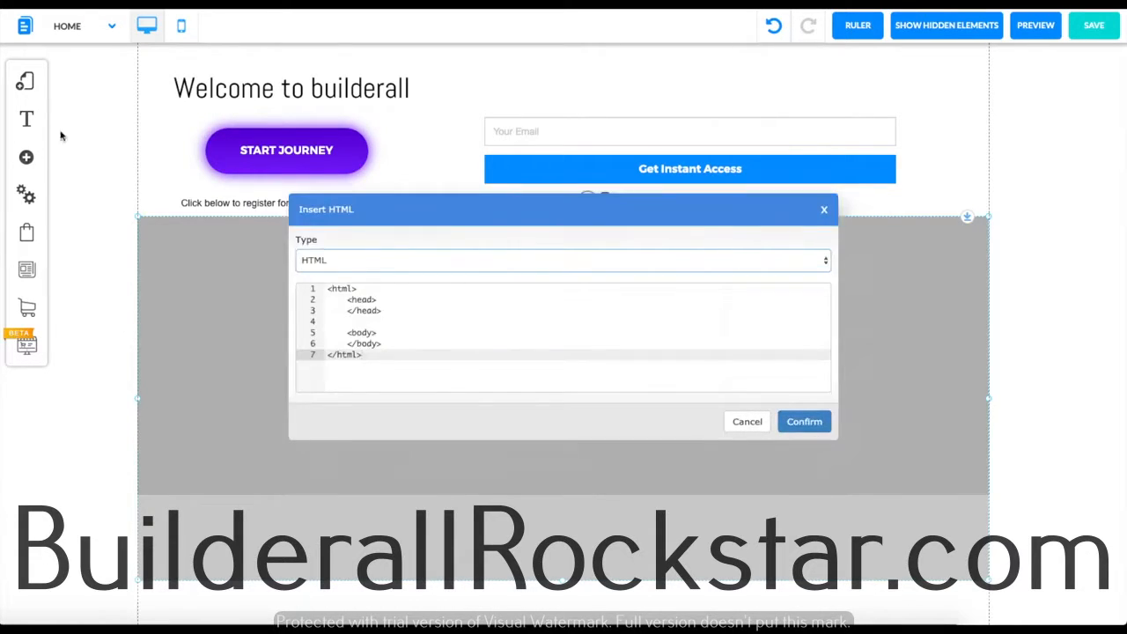
- Browse the page's Layout Settings and SEO scripts panel, then close it
left_click(24, 84)
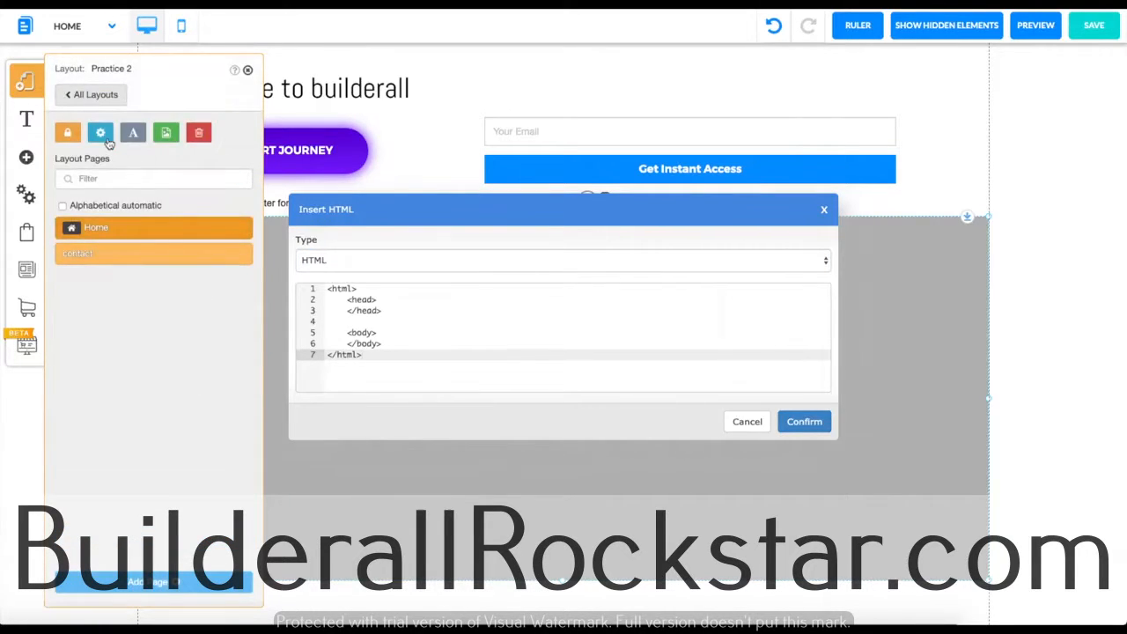
left_click(98, 132)
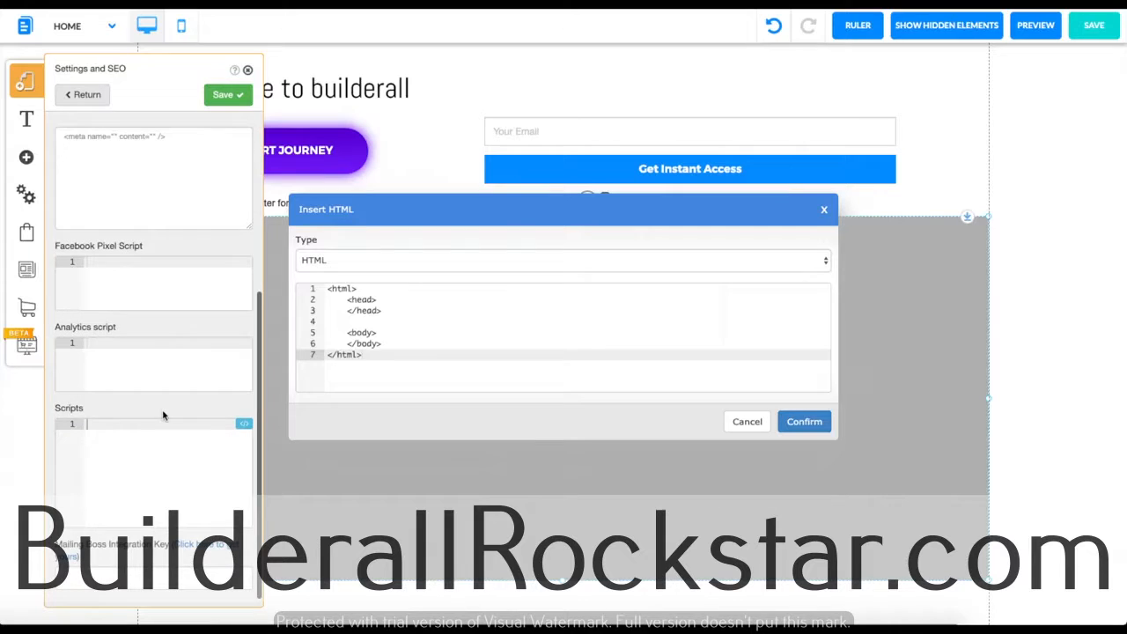
left_click(95, 424)
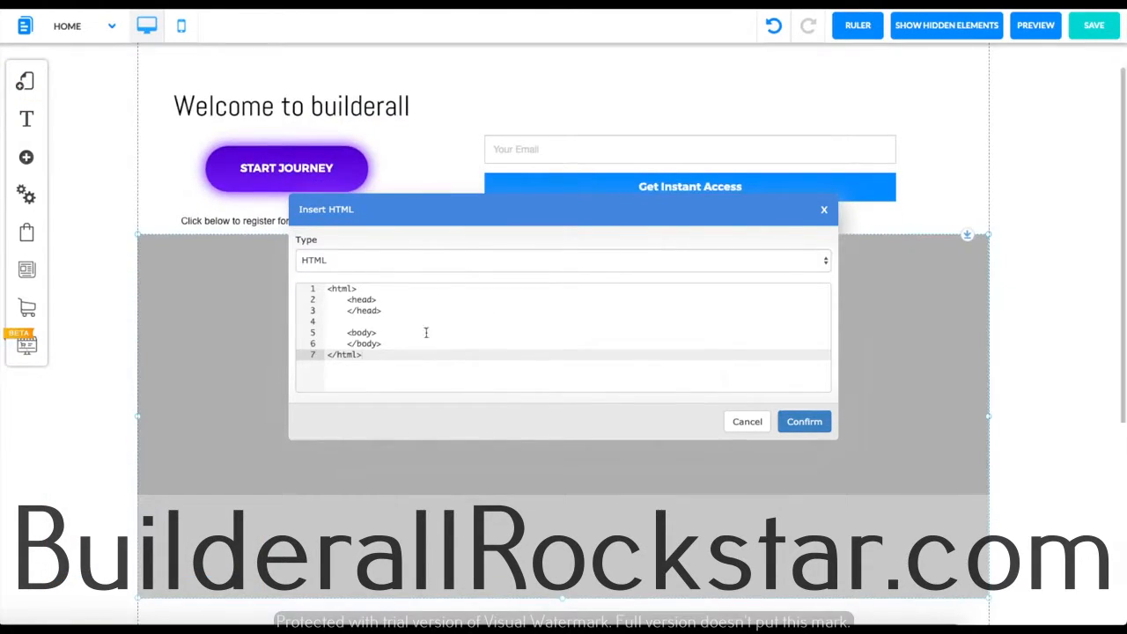
left_click(561, 261)
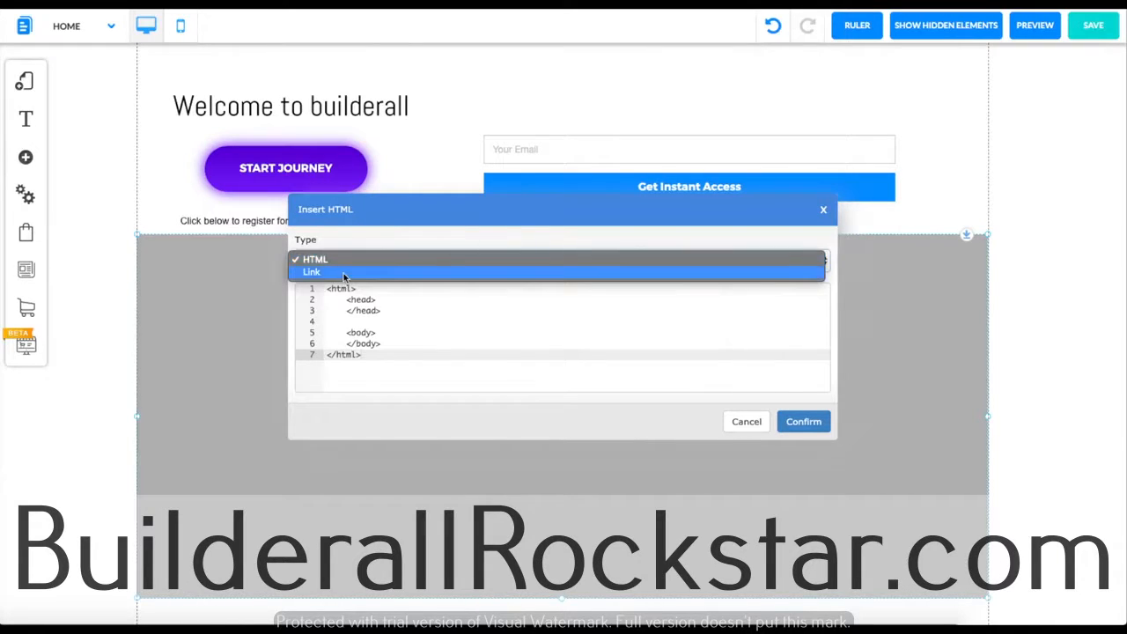
left_click(310, 271)
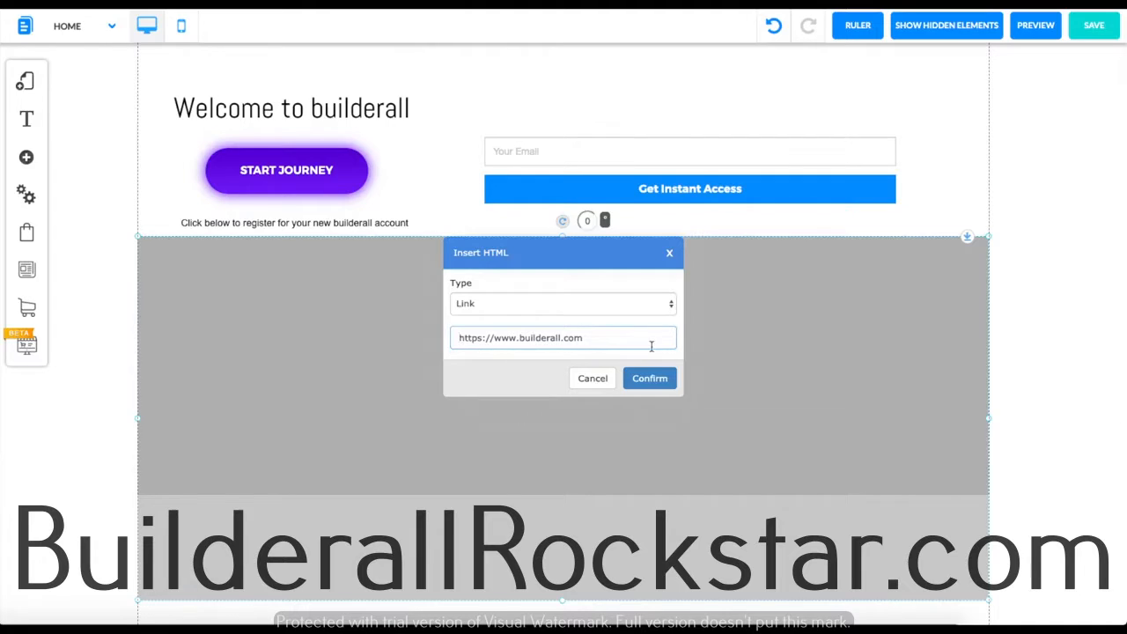
left_click(648, 377)
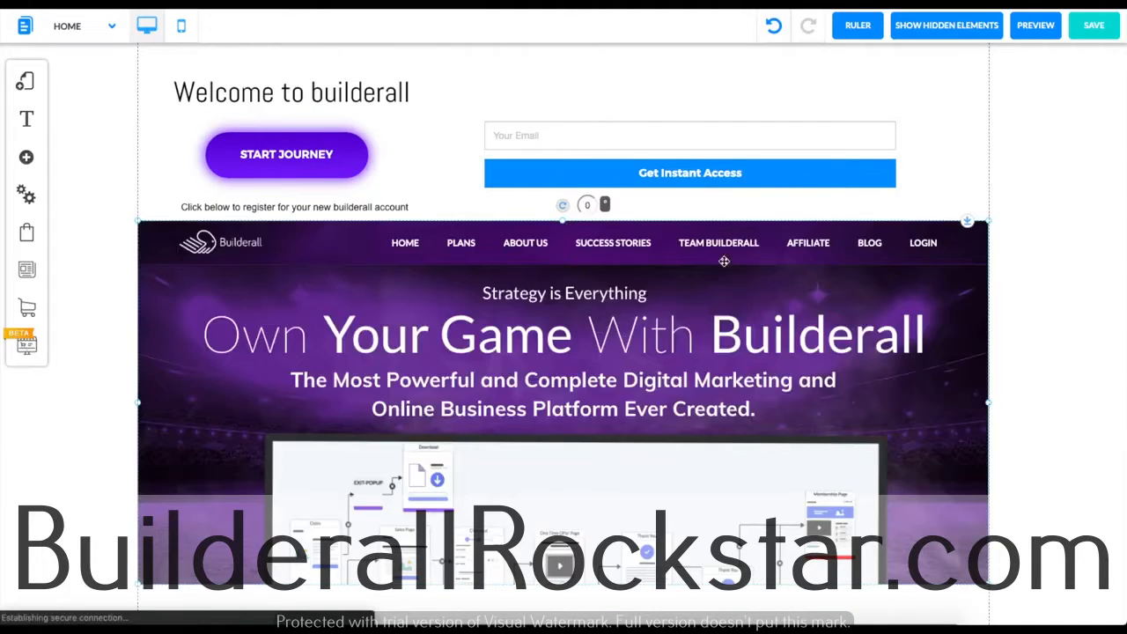
scroll("down", 3)
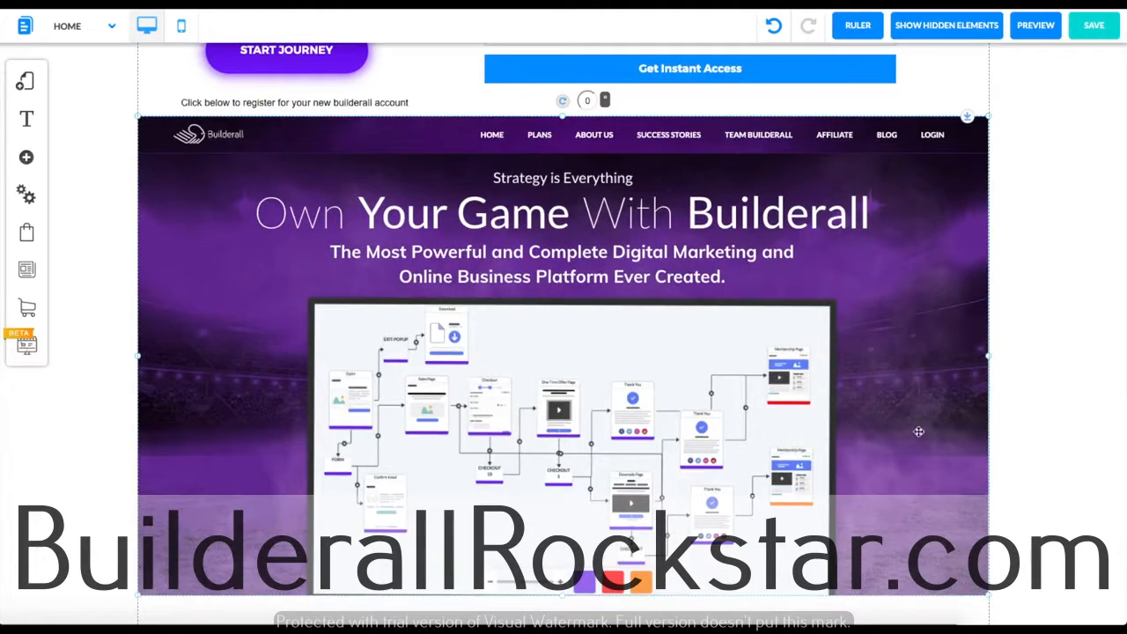
scroll("down", 3)
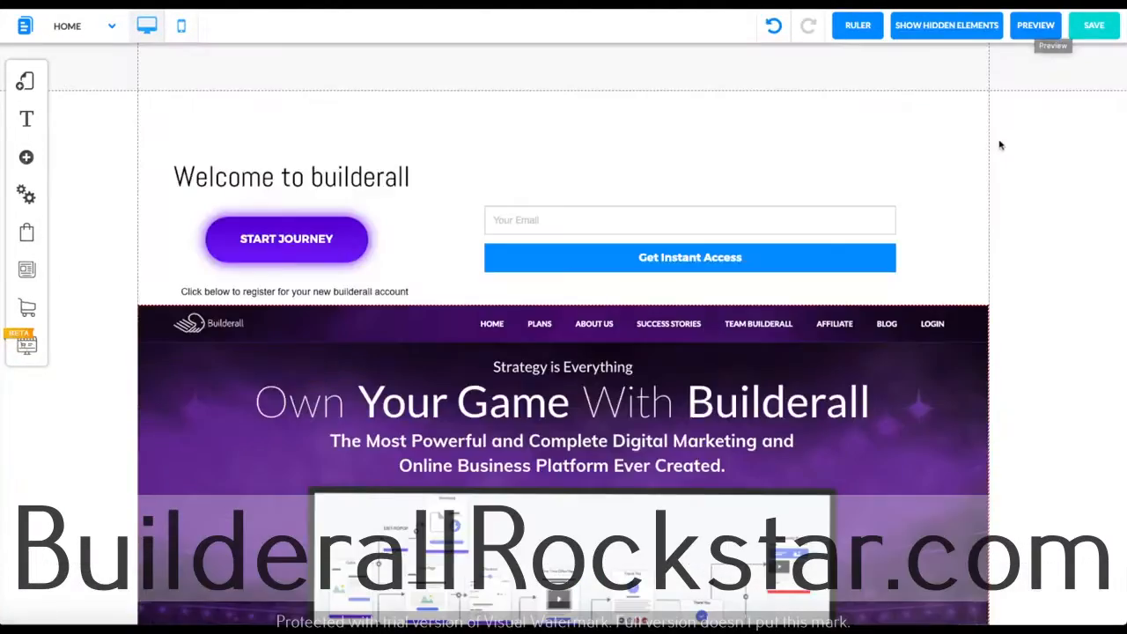
mouse_move(1035, 31)
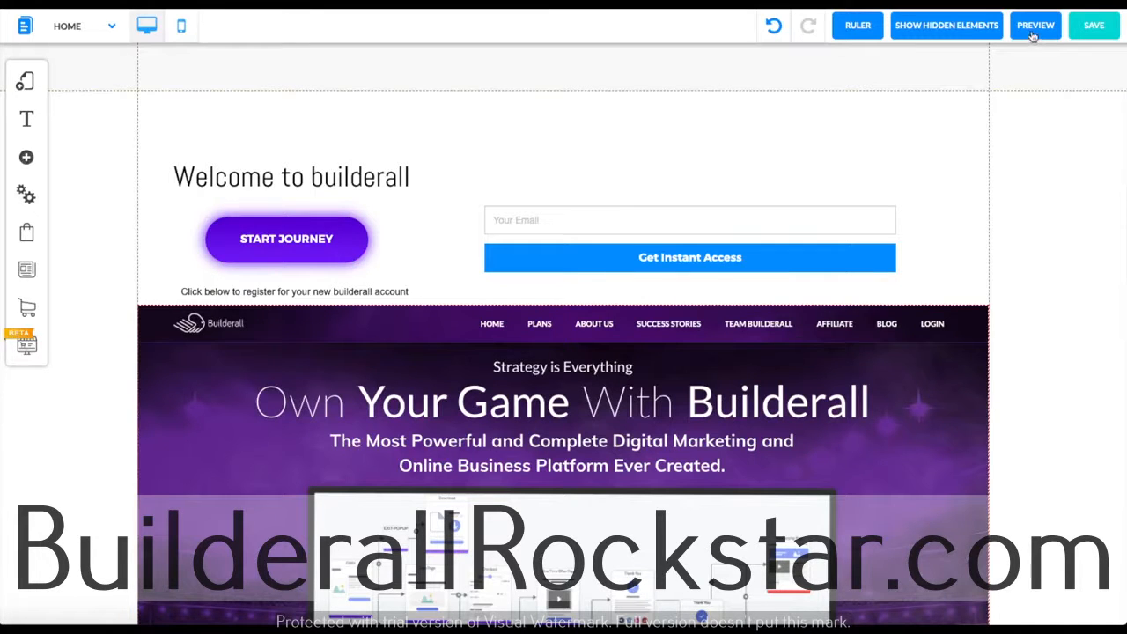
left_click(1035, 25)
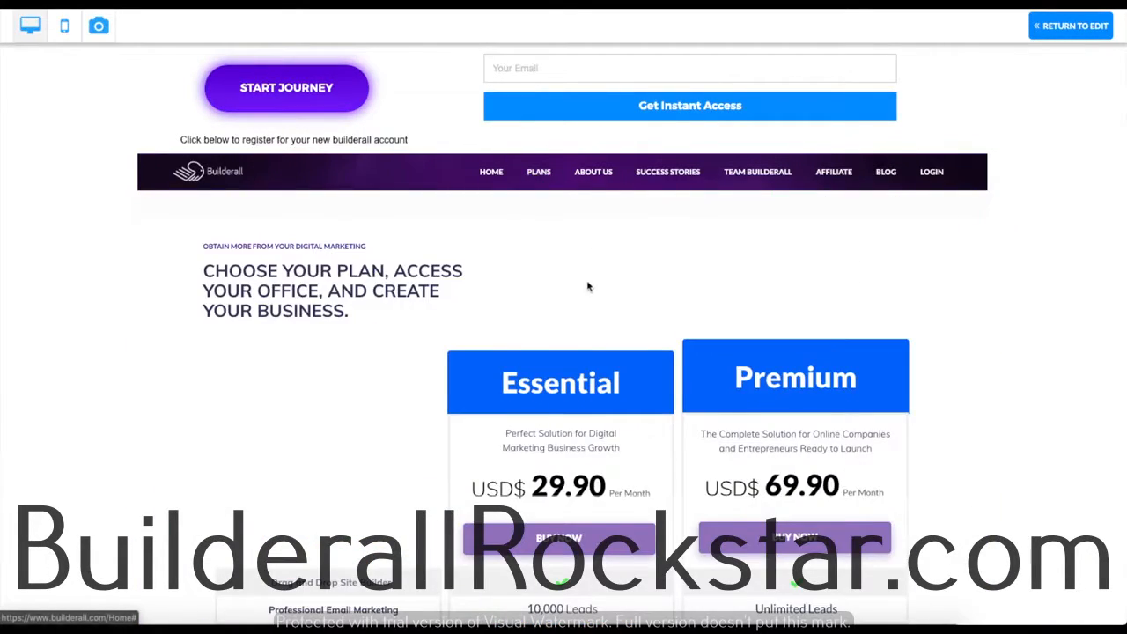
scroll("down", 3)
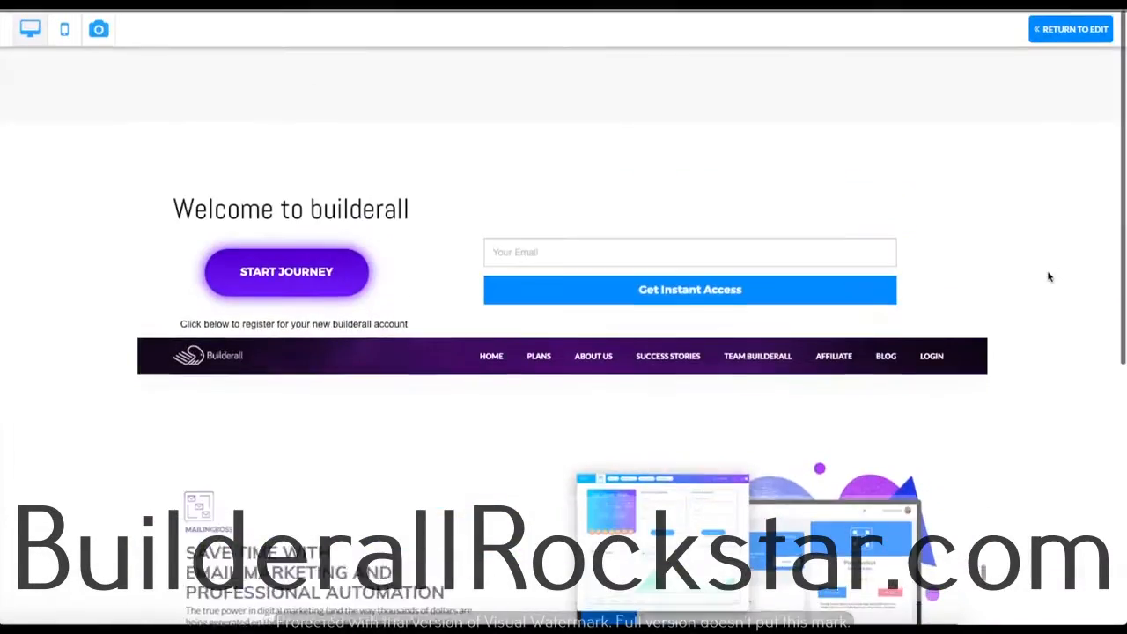
left_click(1072, 28)
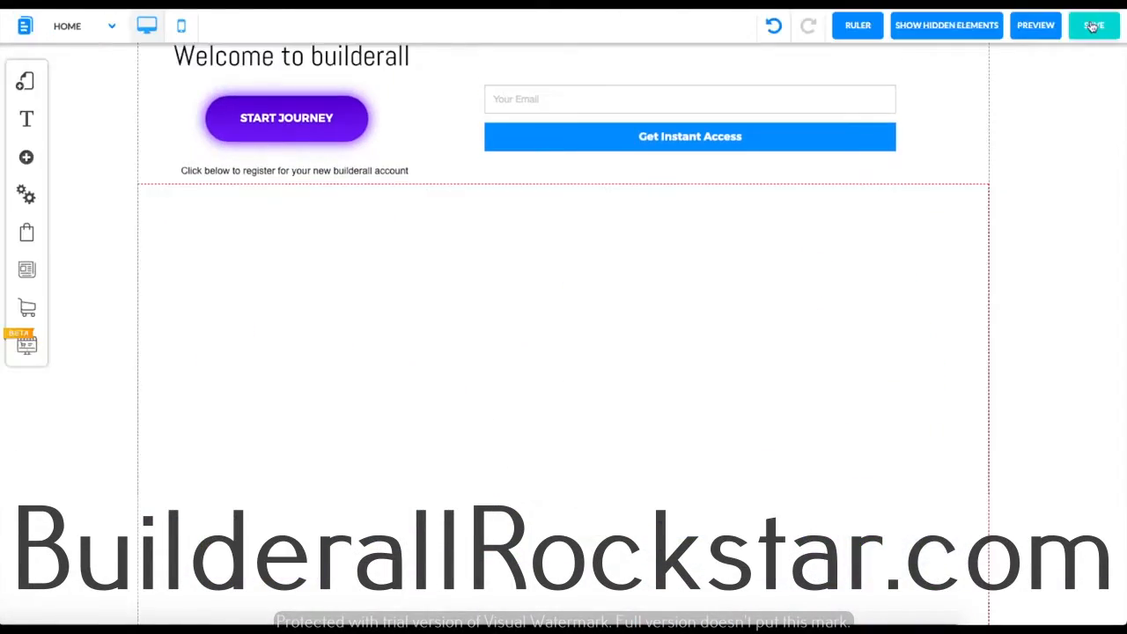
- Set the embedded block to Width 100% and centre it, skipping the Pin Element option
scroll("down", 3)
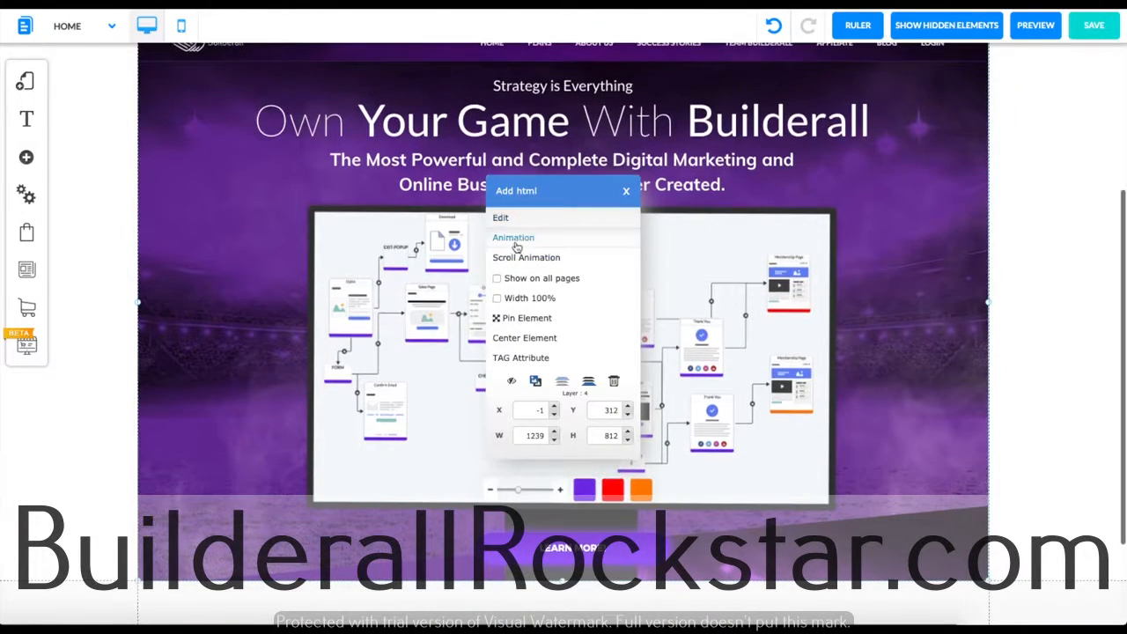
mouse_move(542, 260)
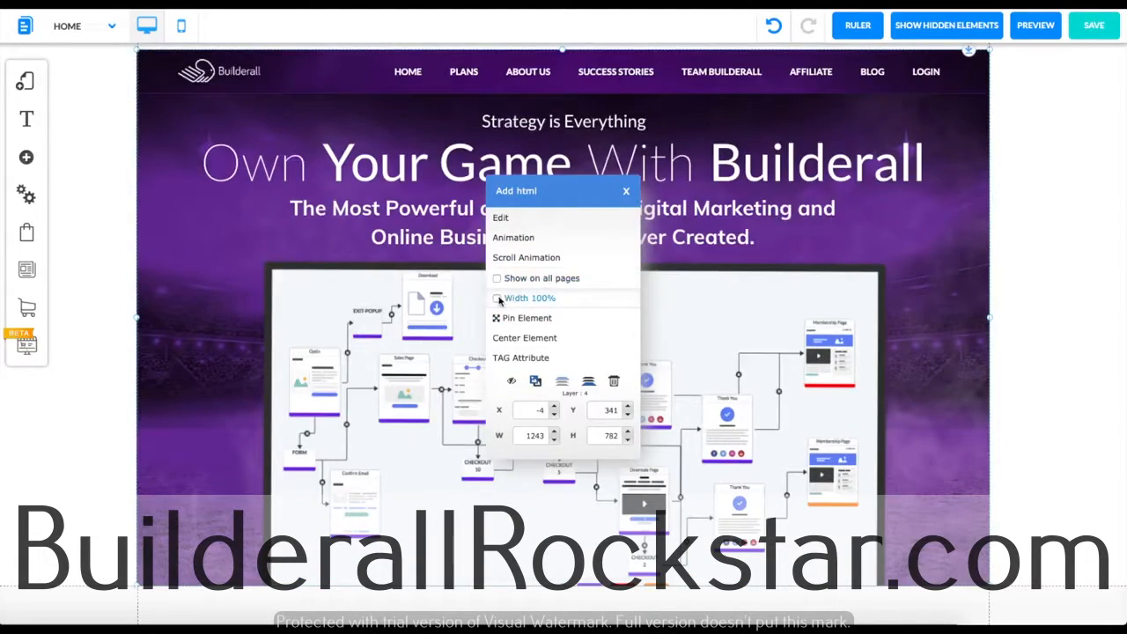
left_click(497, 297)
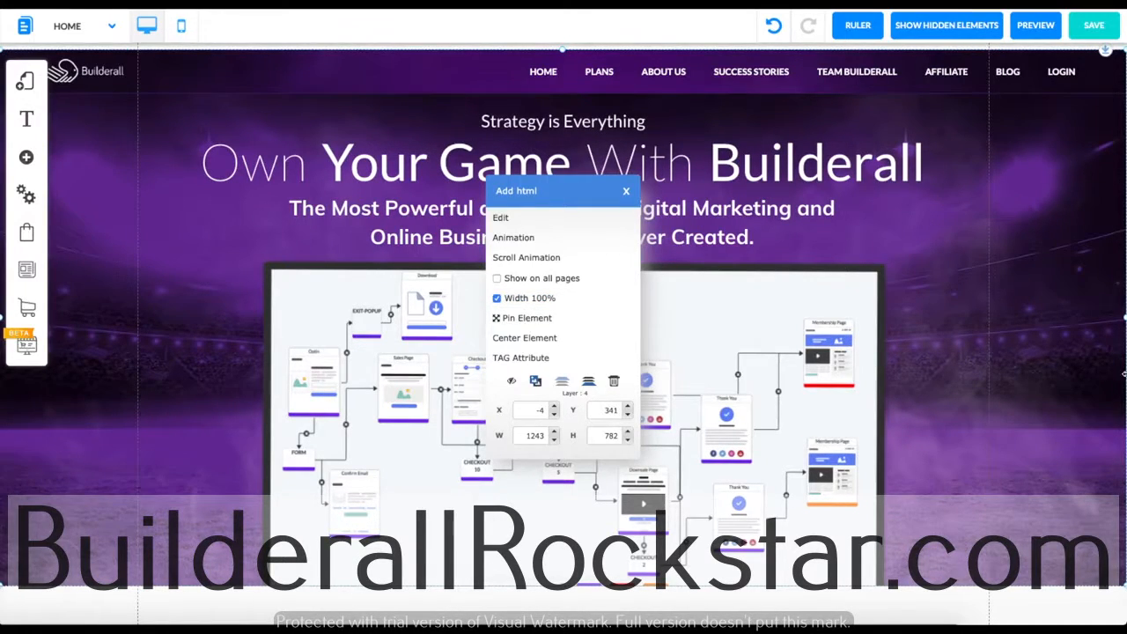
left_click(529, 317)
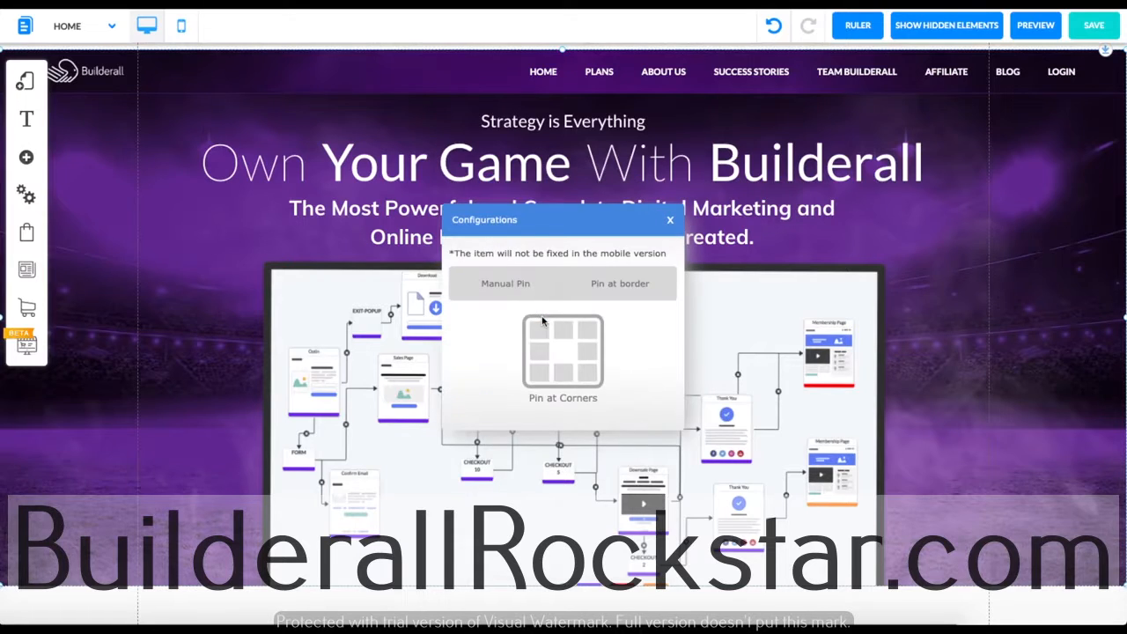
left_click(620, 281)
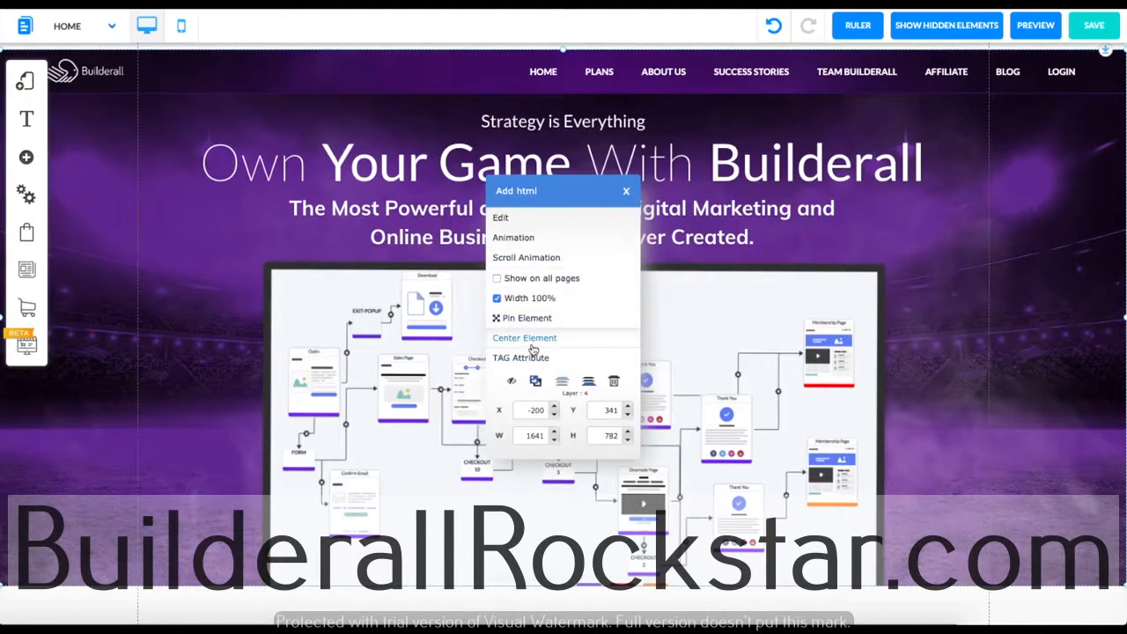
left_click(627, 190)
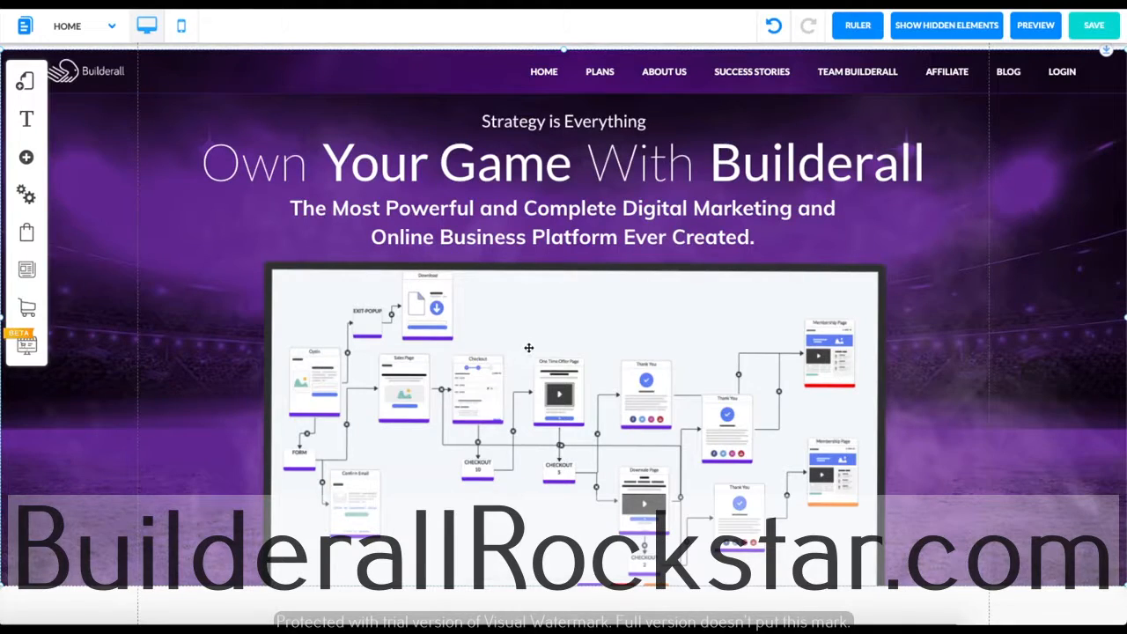